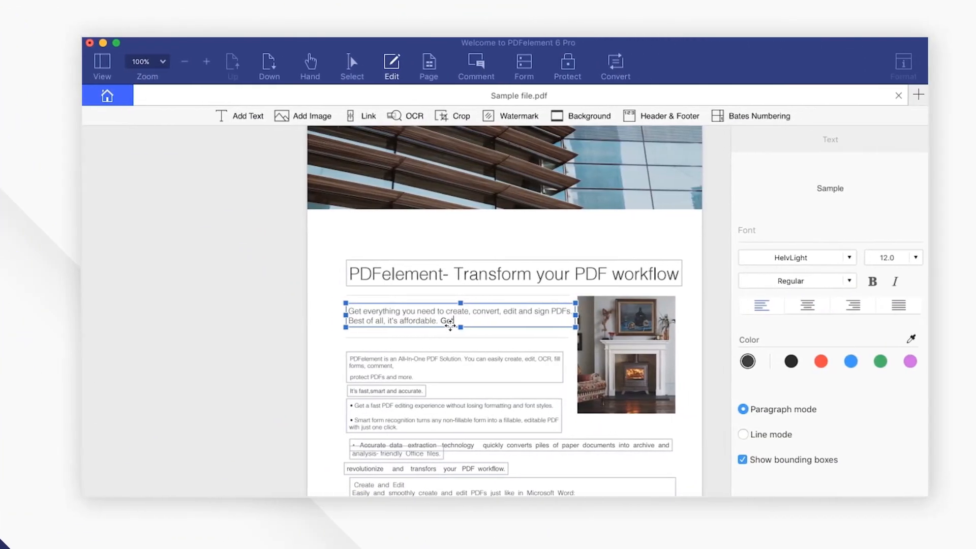
- Complete the intro as 'Get started!' and highlight the heading 'PDFelement- Transform your PDF workflow'
type("start")
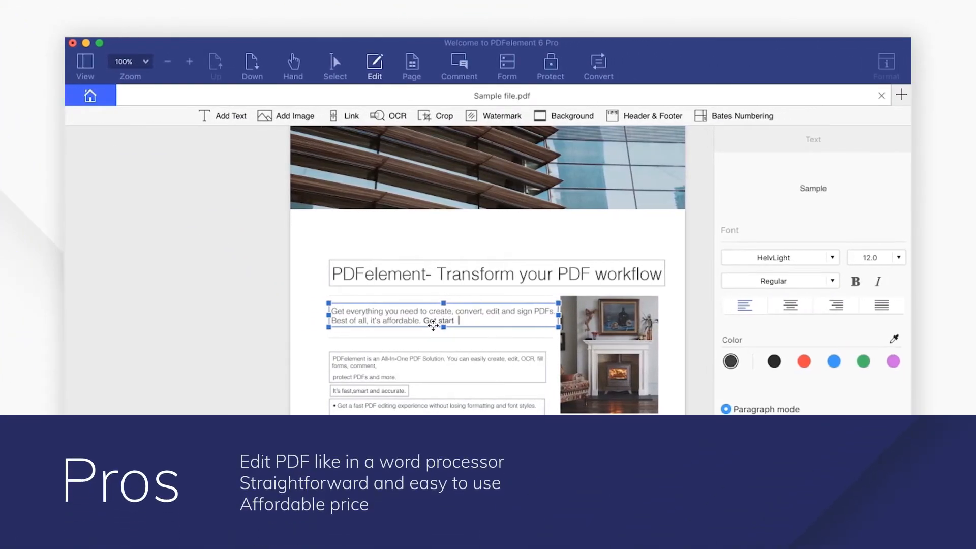
left_click(458, 65)
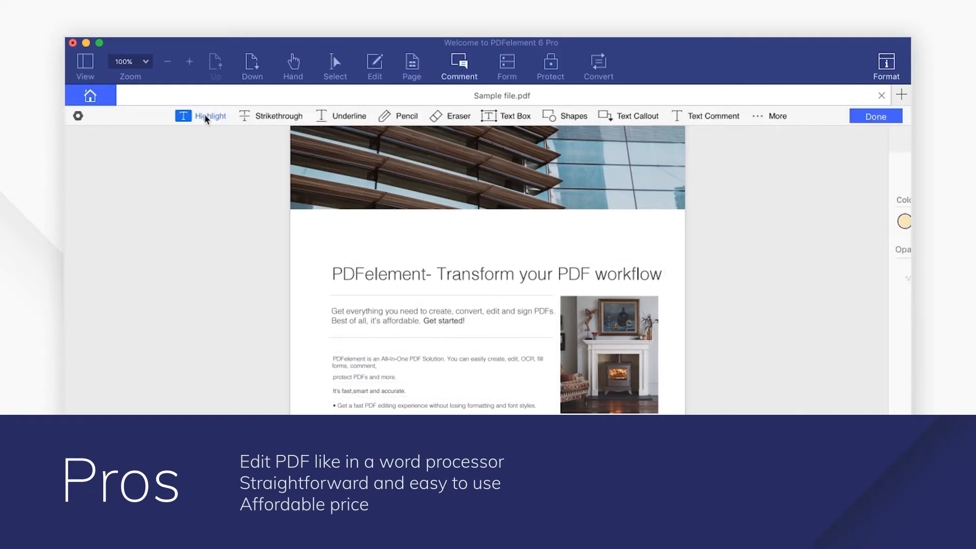
left_click_drag(333, 273, 629, 273)
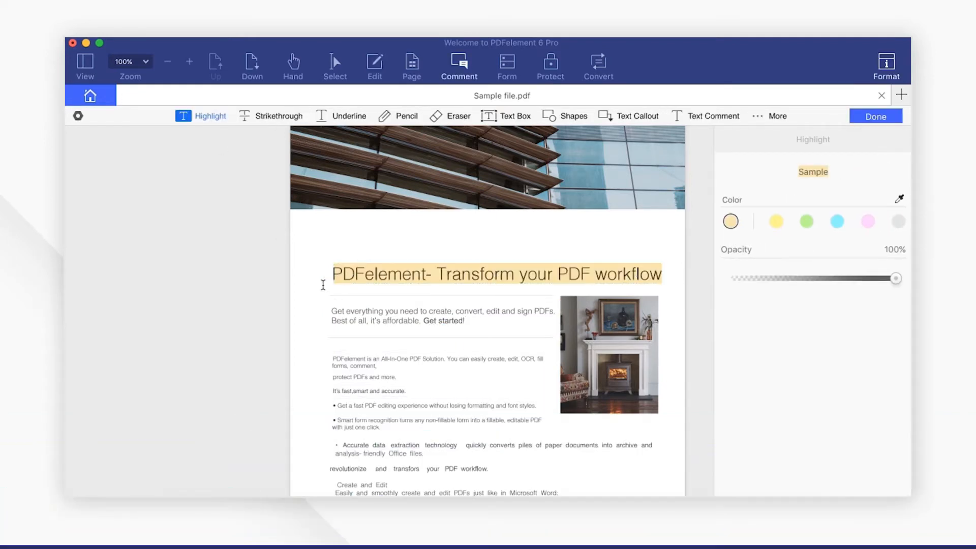
- Convert the PDF to Word, saving into Documents > Sample Document
left_click(596, 65)
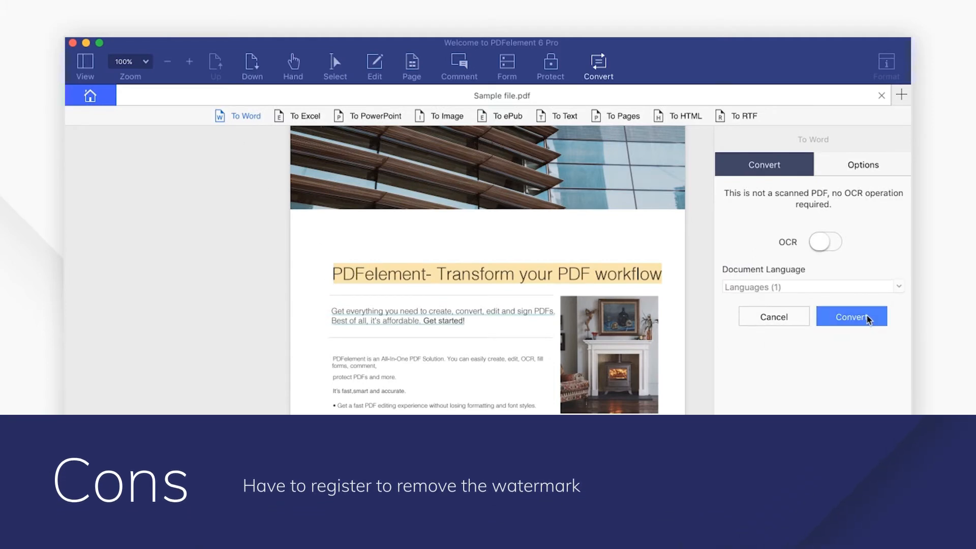
left_click(851, 316)
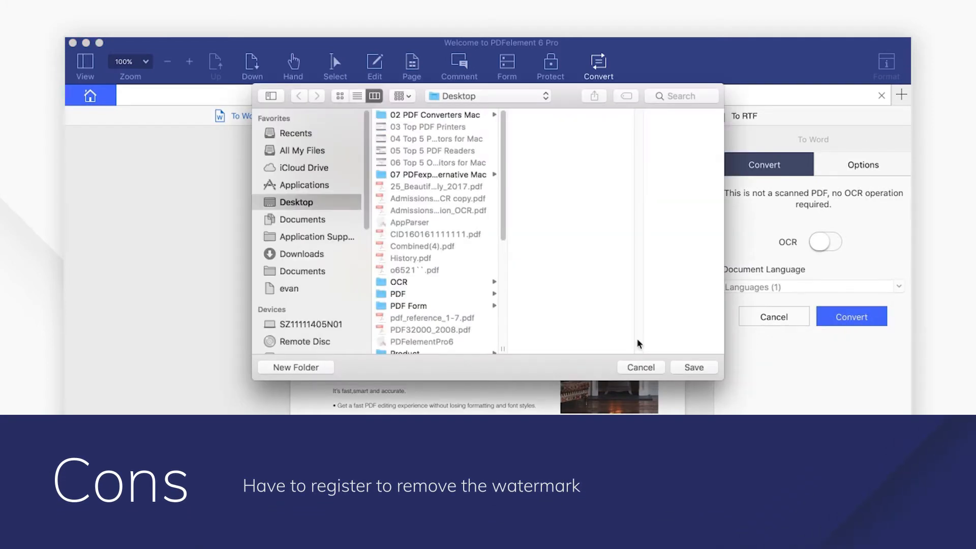
left_click(426, 138)
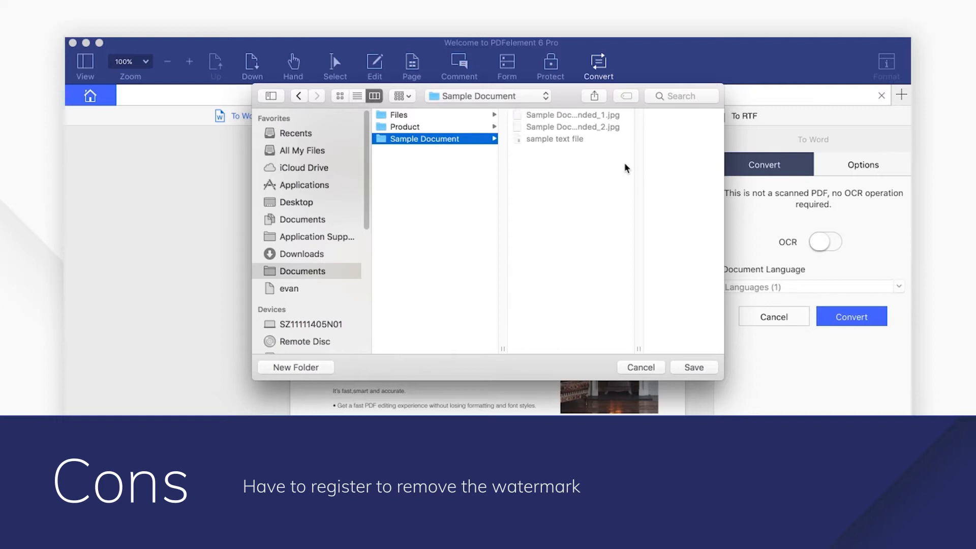
left_click(693, 367)
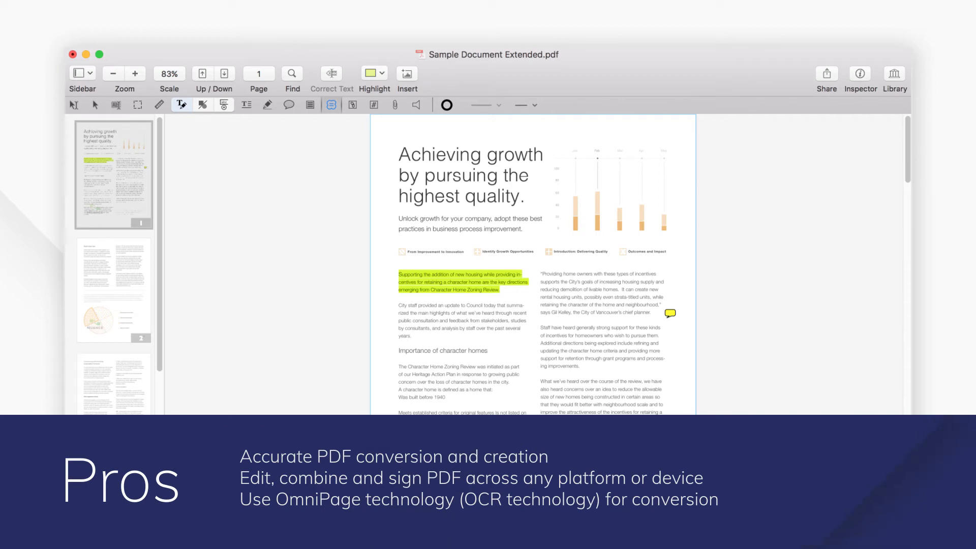
scroll("down", 3)
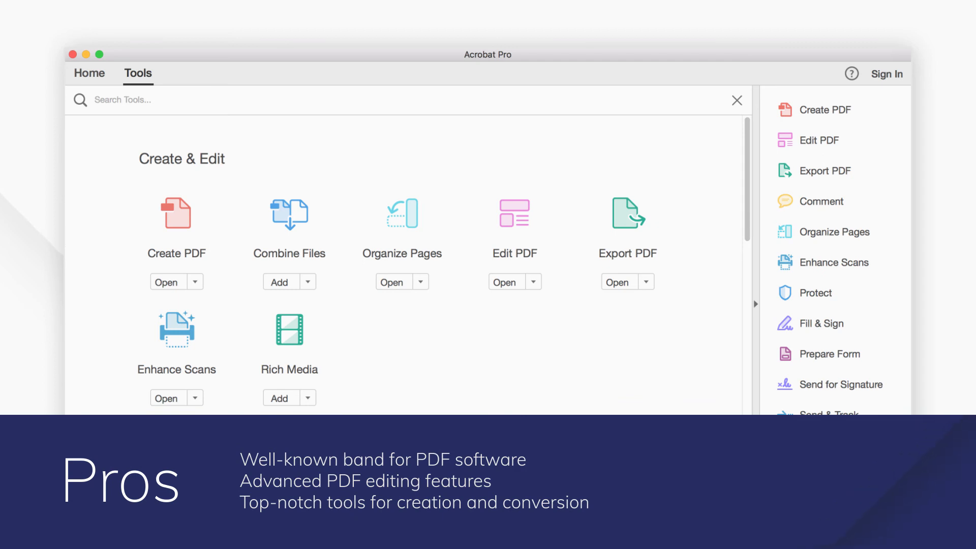
scroll("down", 3)
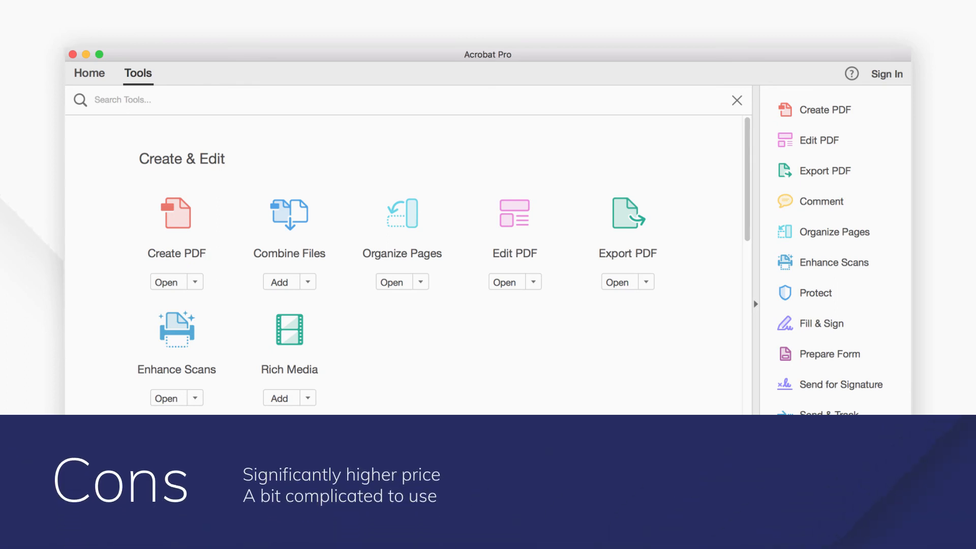
scroll("down", 3)
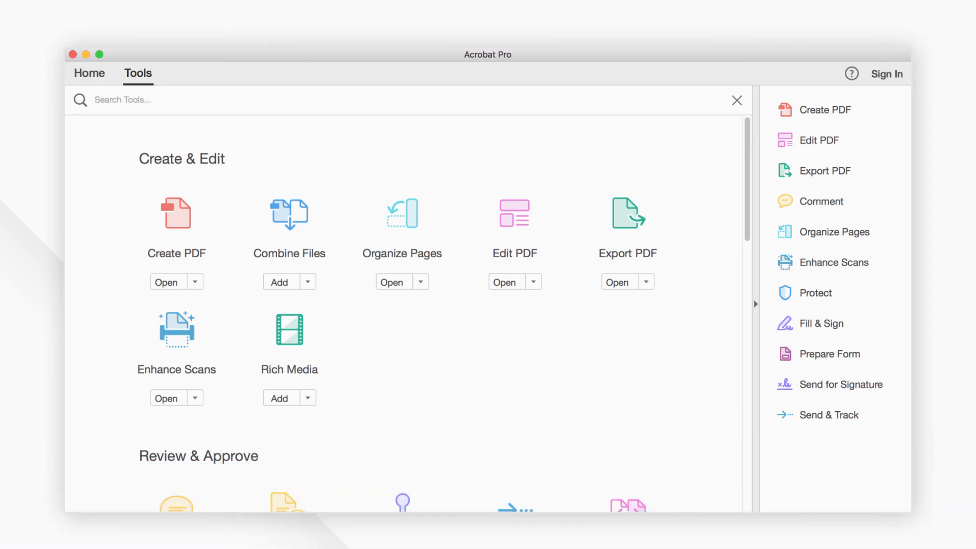